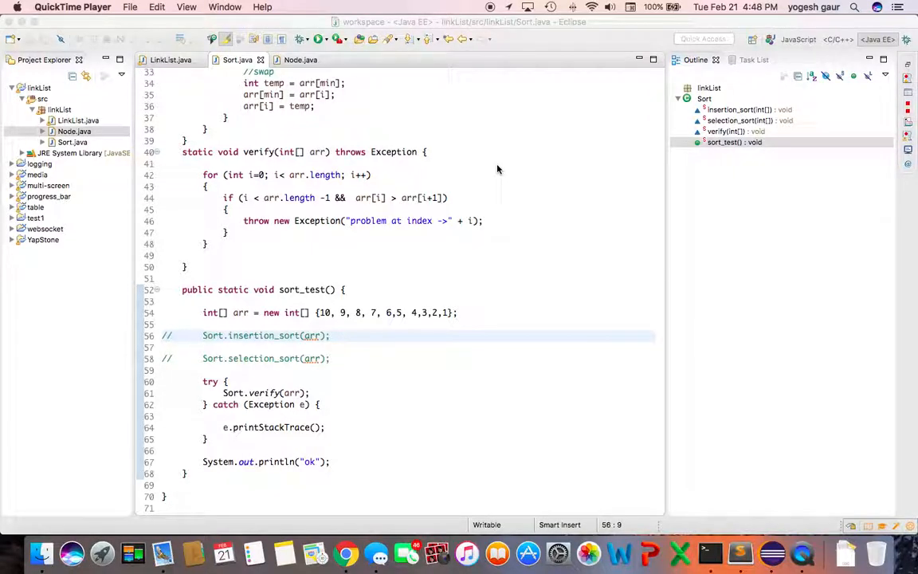
mouse_move(484, 205)
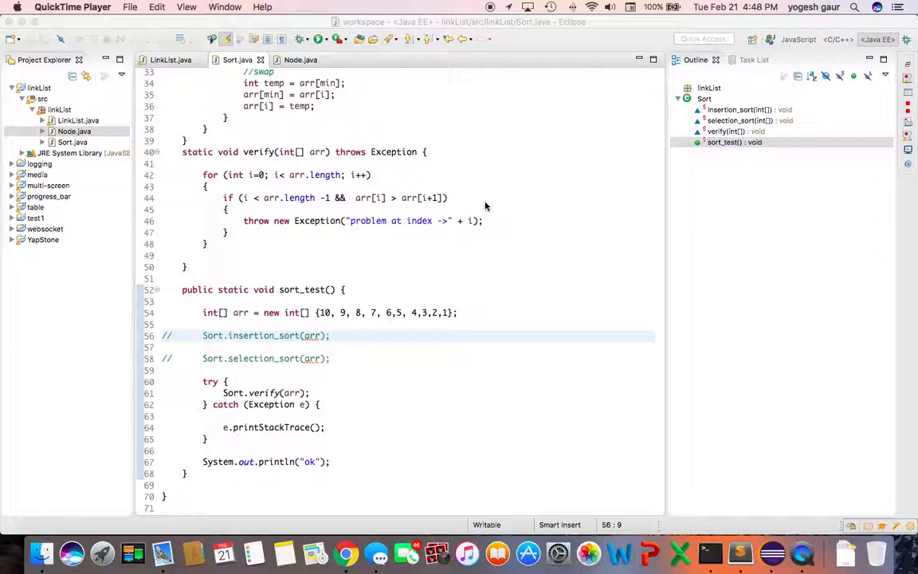
mouse_move(298, 403)
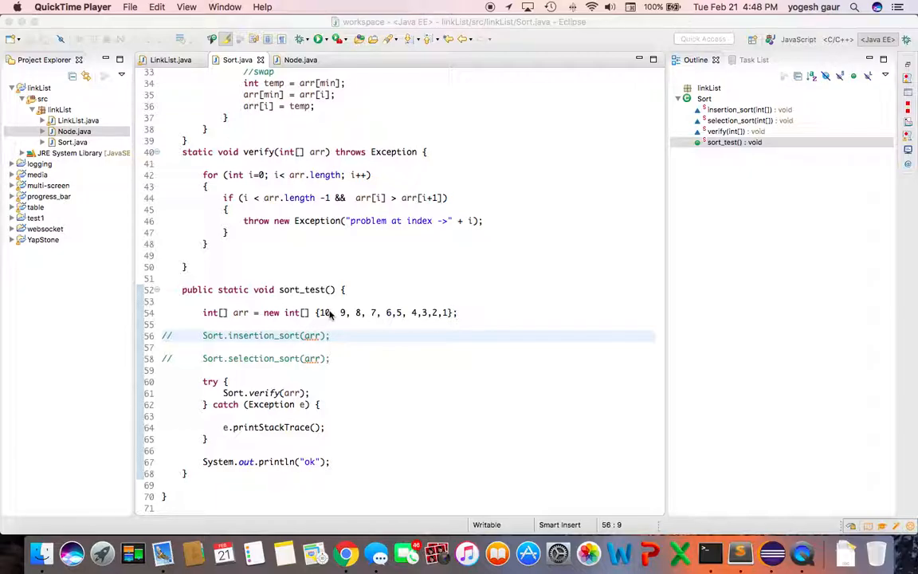
mouse_move(470, 316)
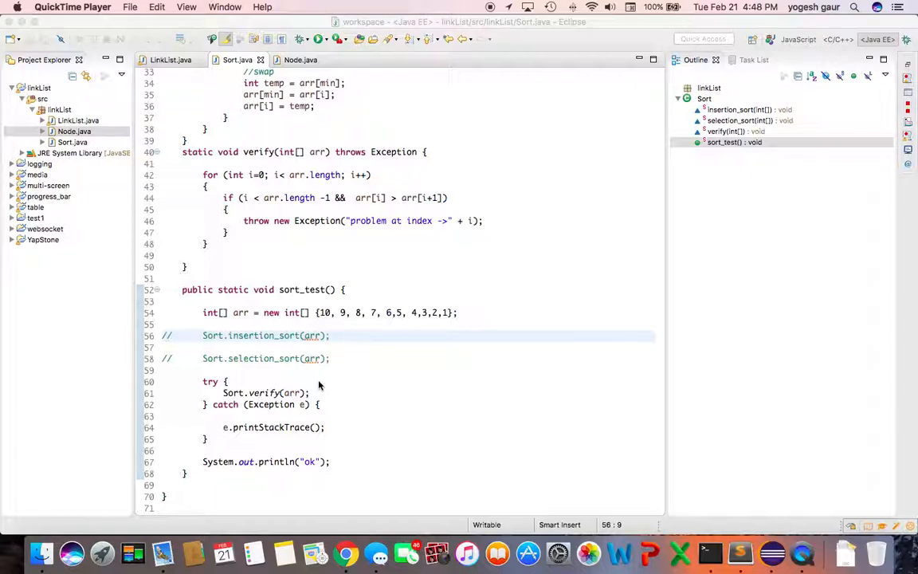
mouse_move(258, 399)
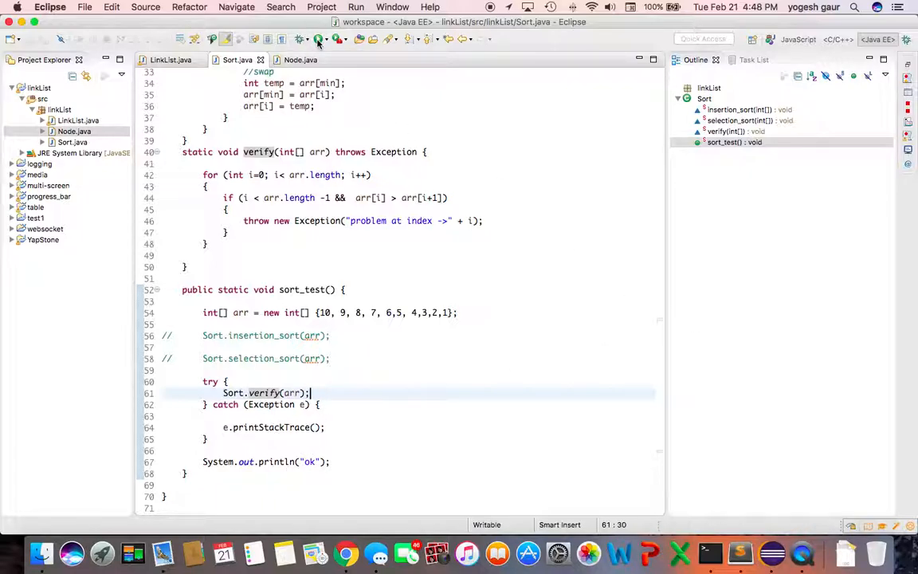
Step: Run sort_test with sorting disabled and read the index-0 failure in the Console
click(319, 38)
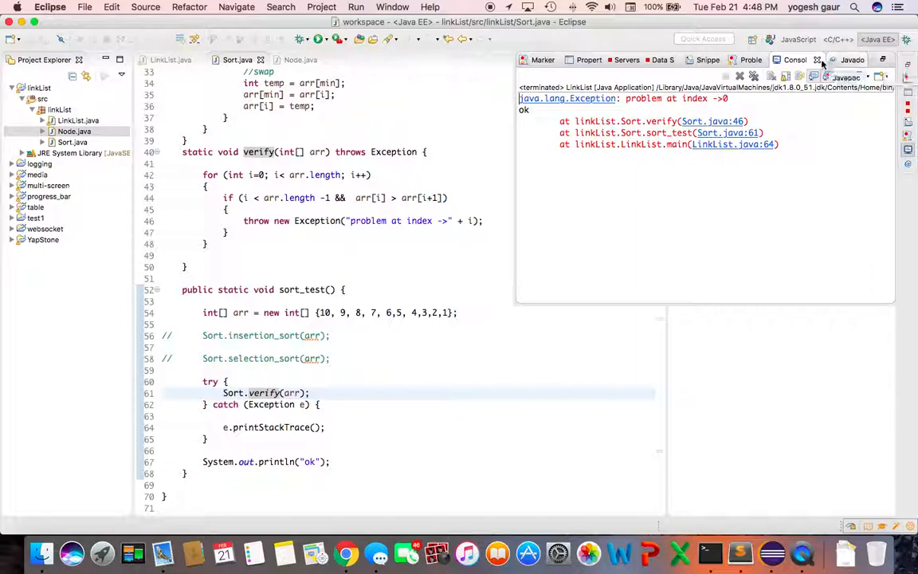
mouse_move(816, 77)
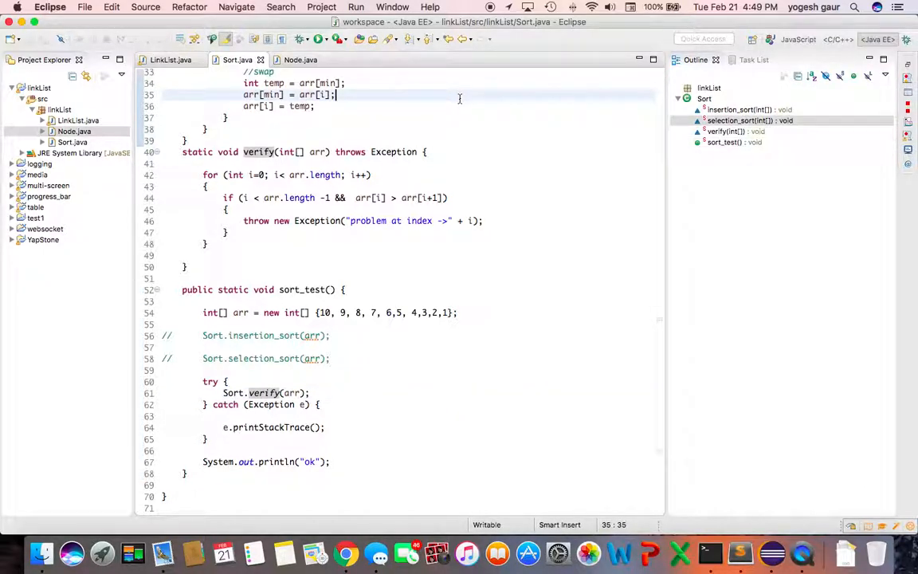
mouse_move(214, 341)
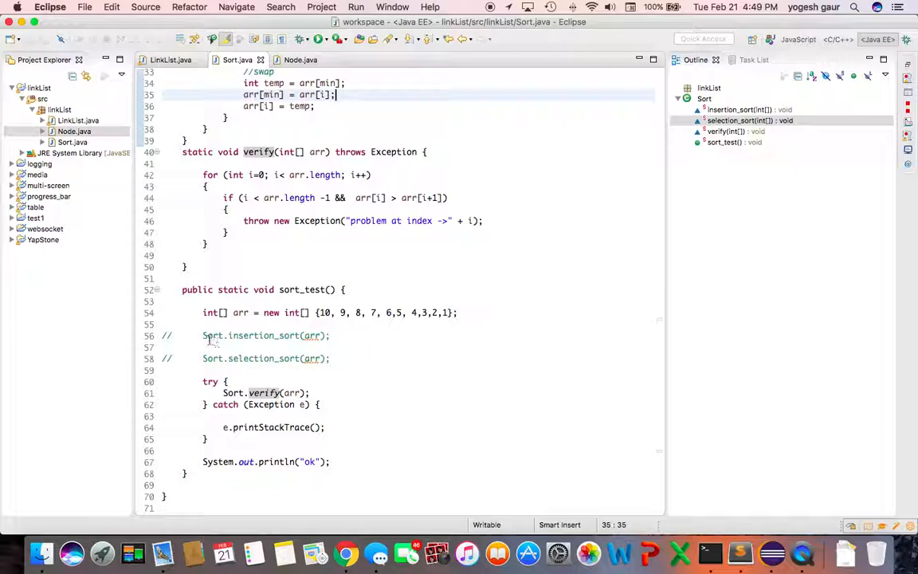
click(210, 335)
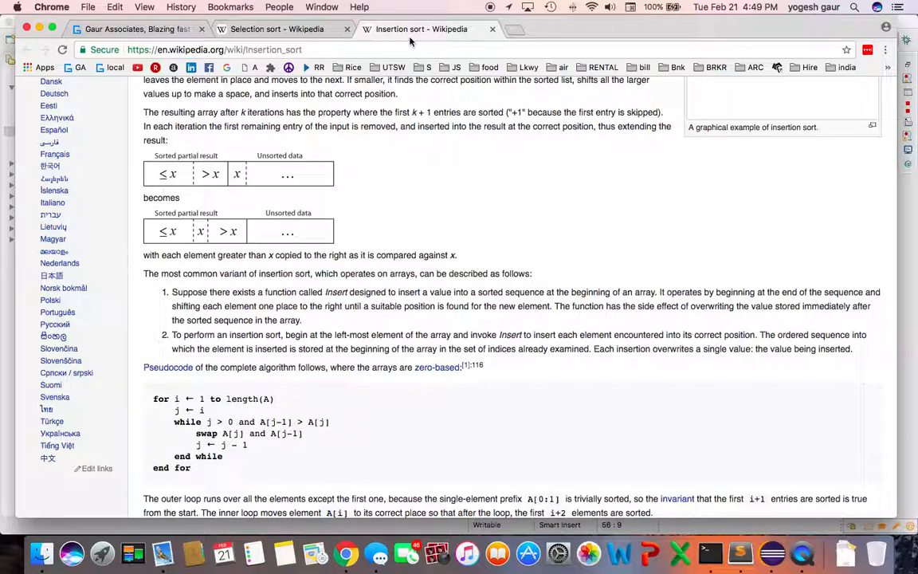
mouse_move(421, 29)
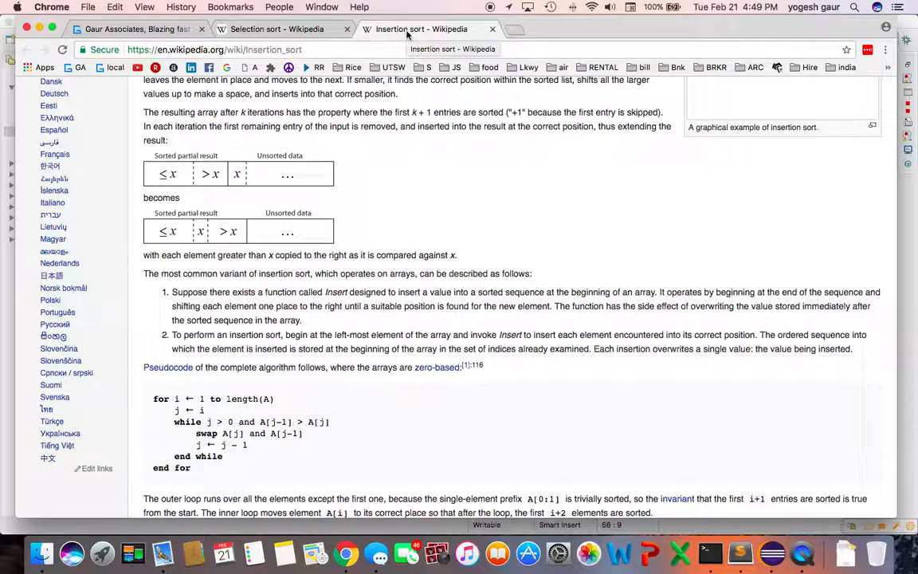
mouse_move(330, 211)
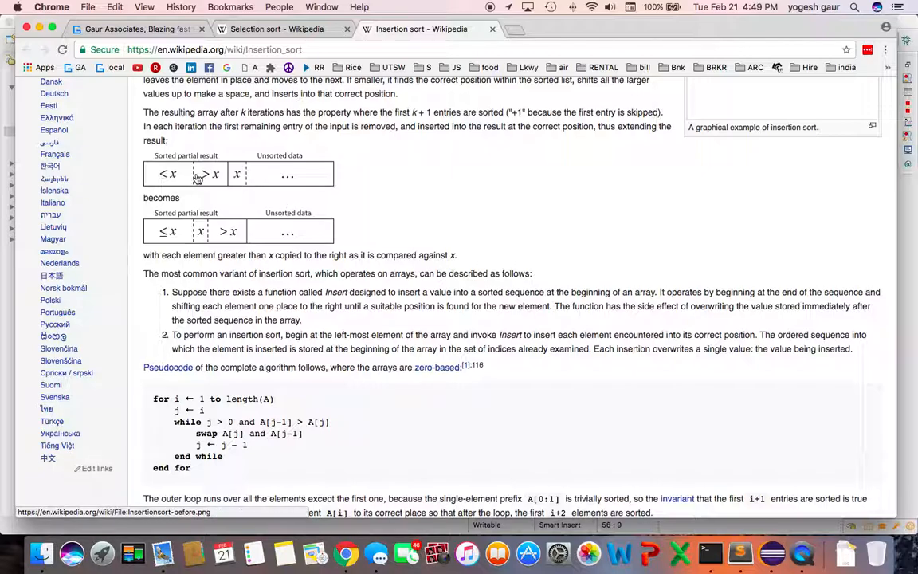
mouse_move(191, 176)
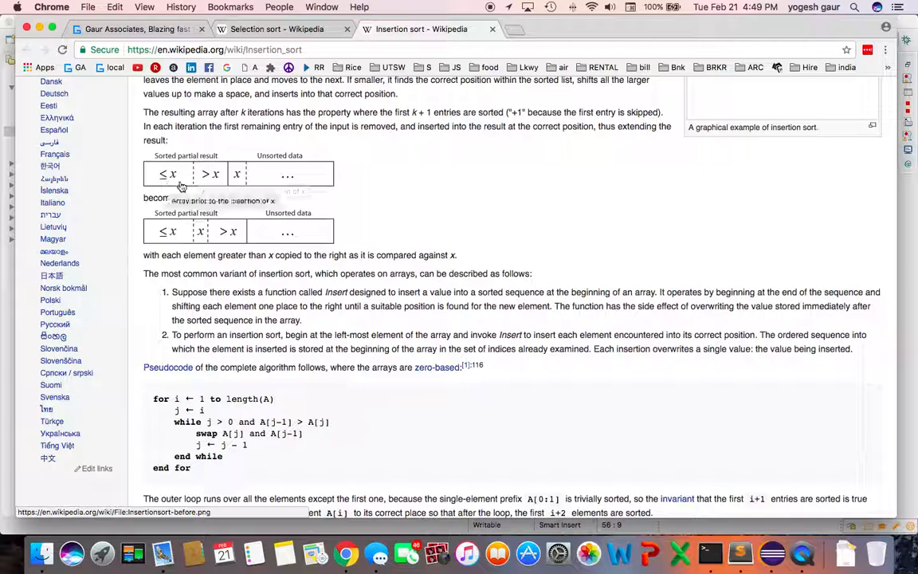
mouse_move(167, 173)
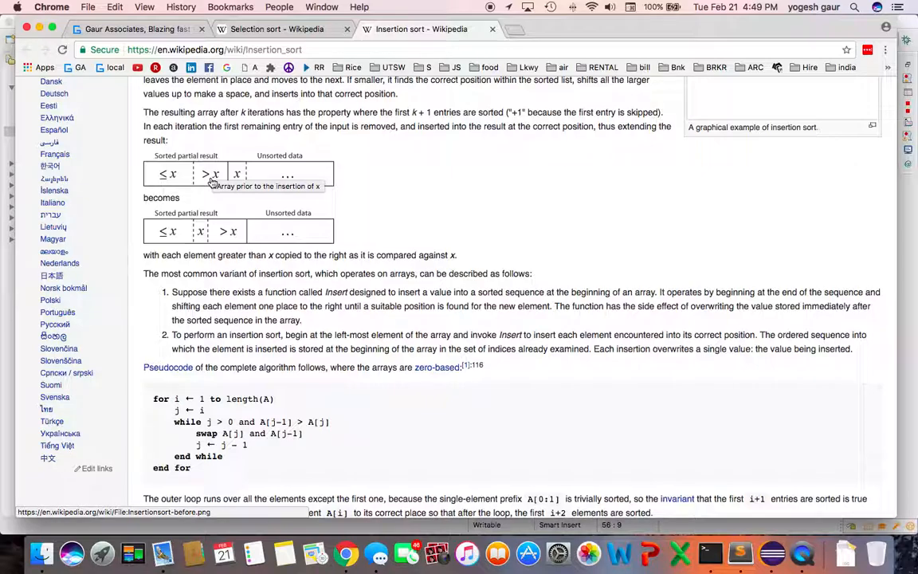
mouse_move(205, 177)
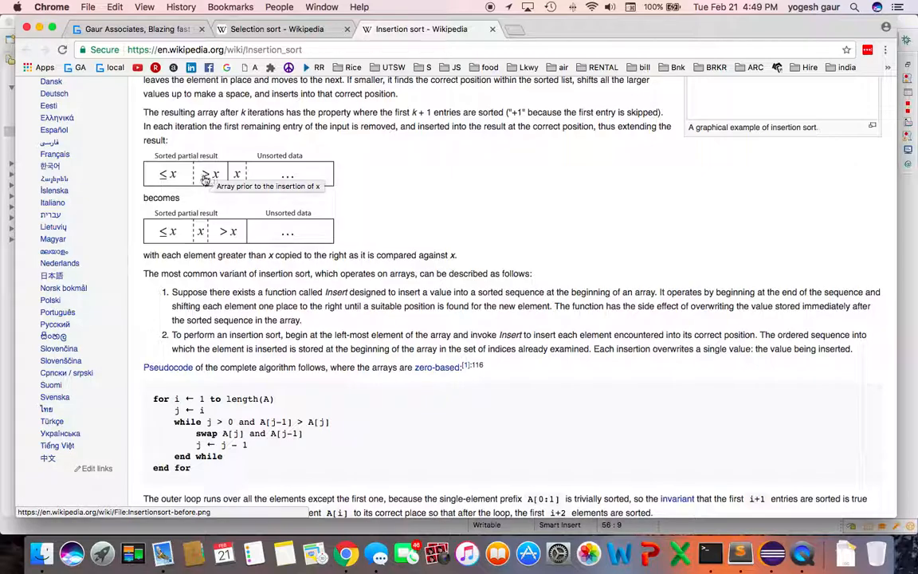
mouse_move(200, 195)
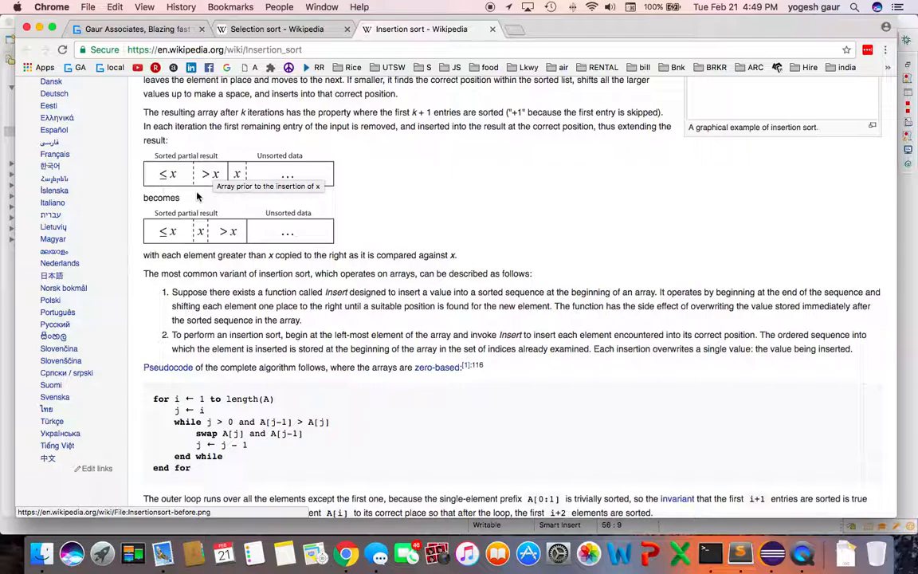
mouse_move(290, 172)
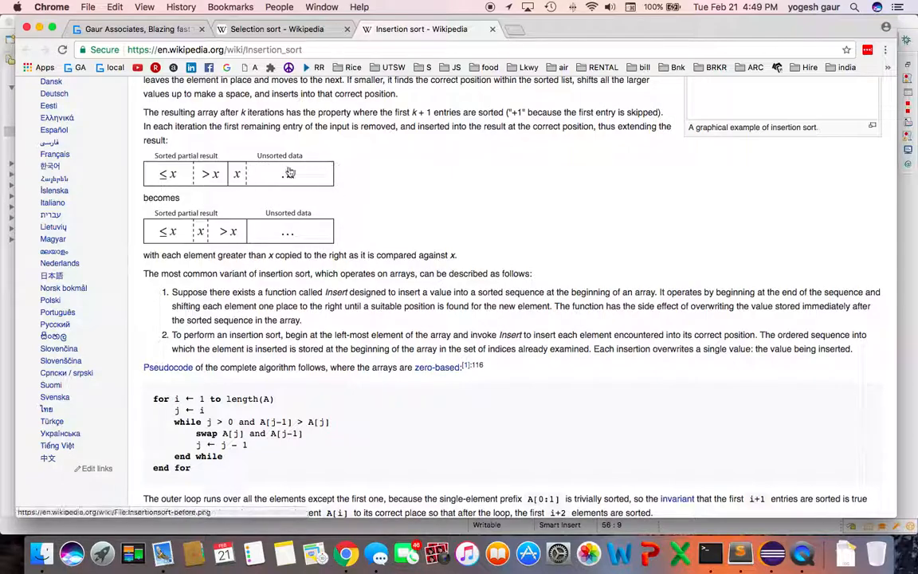
mouse_move(234, 189)
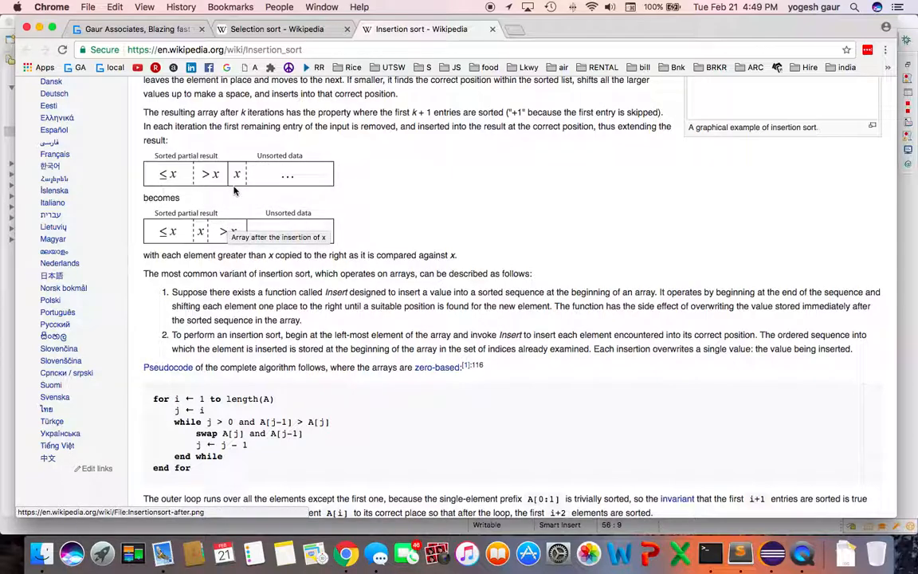
mouse_move(238, 175)
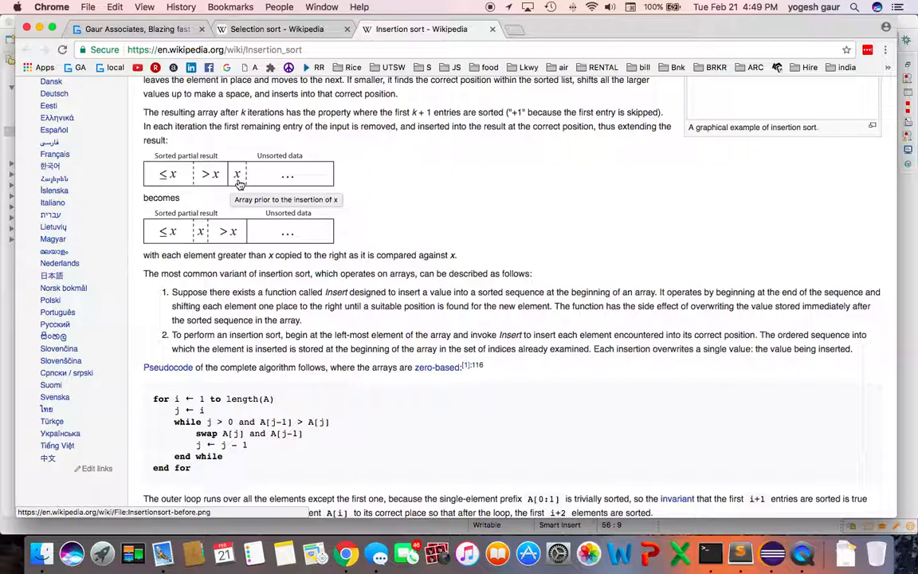
mouse_move(167, 183)
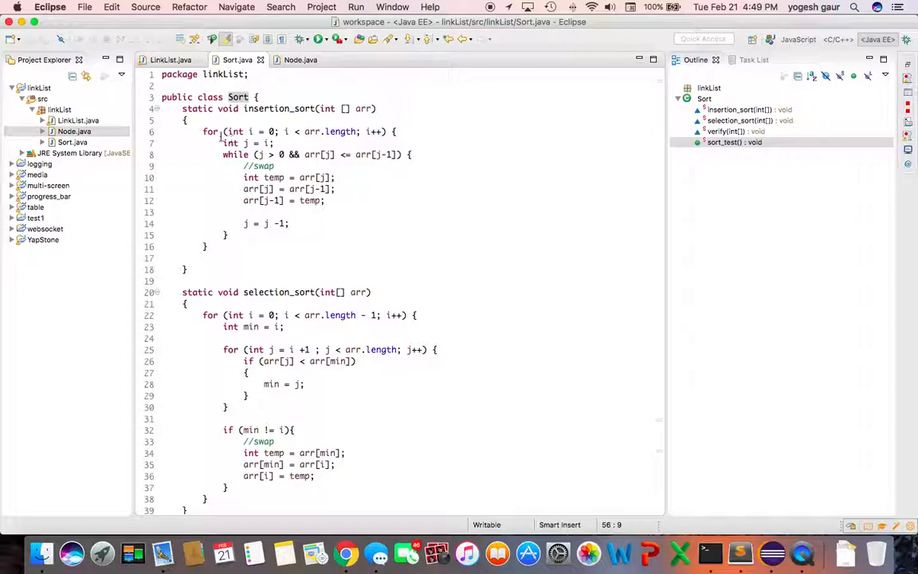
Step: Finish insertion_sort's while loop with the arr[j]/arr[j-1] swap and j = j - 1
click(395, 131)
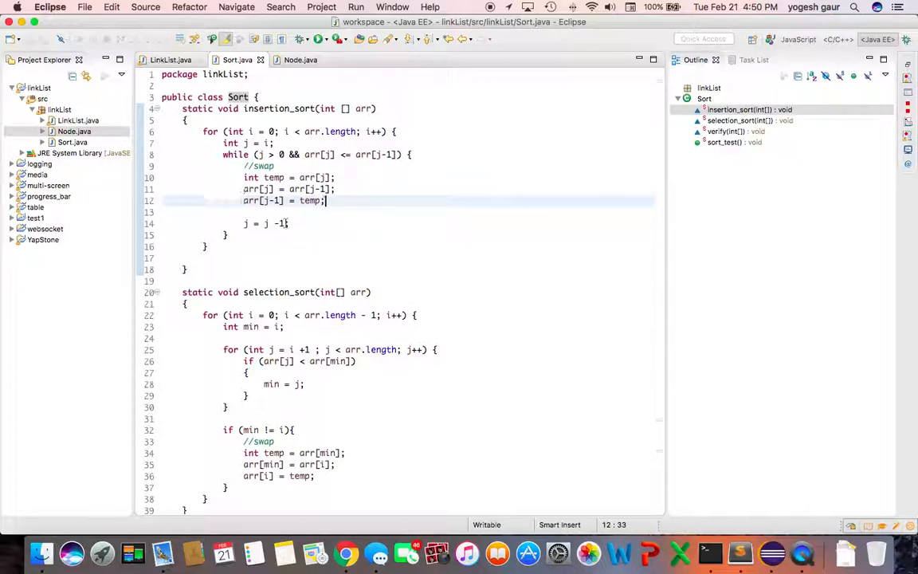
scroll(down, 3)
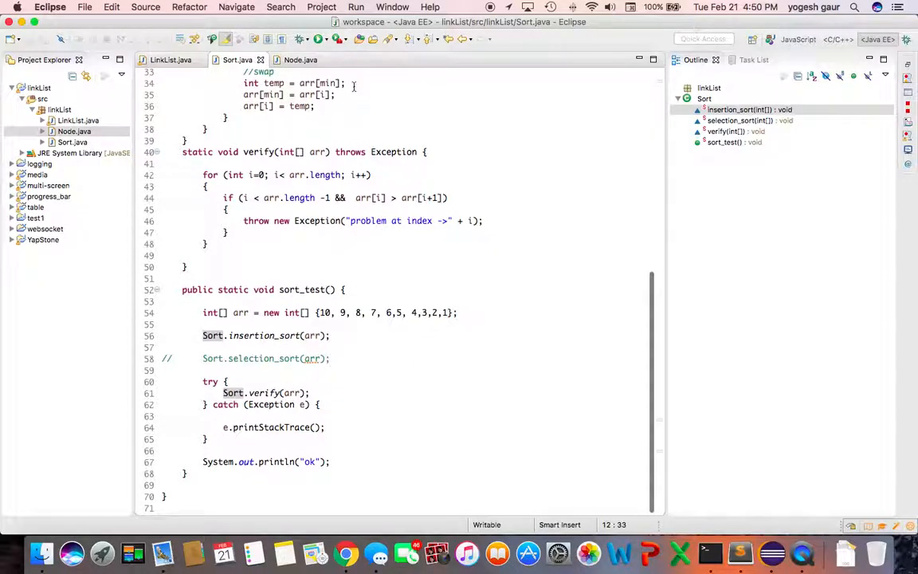
Step: Switch sort_test to call Sort.selection_sort(arr) with Sort.insertion_sort(arr) commented out
click(319, 39)
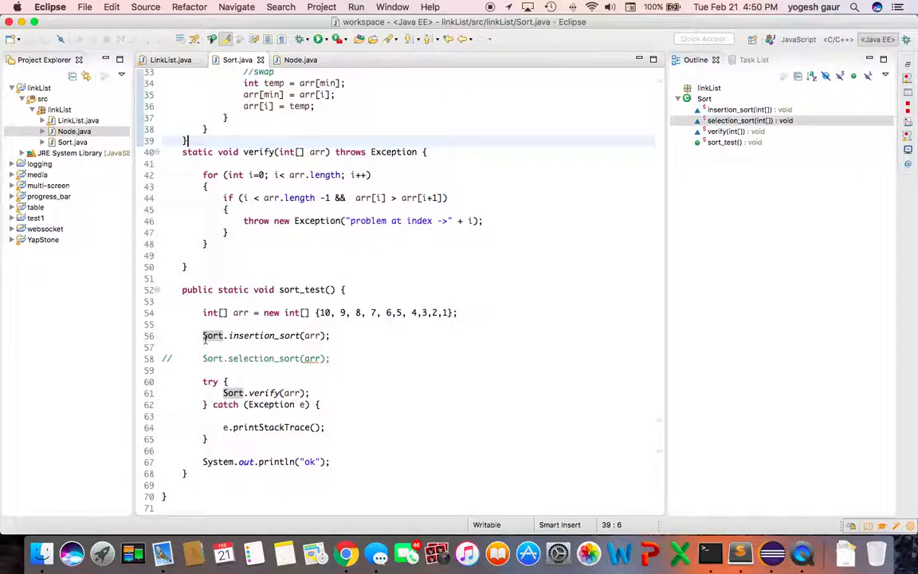
click(212, 334)
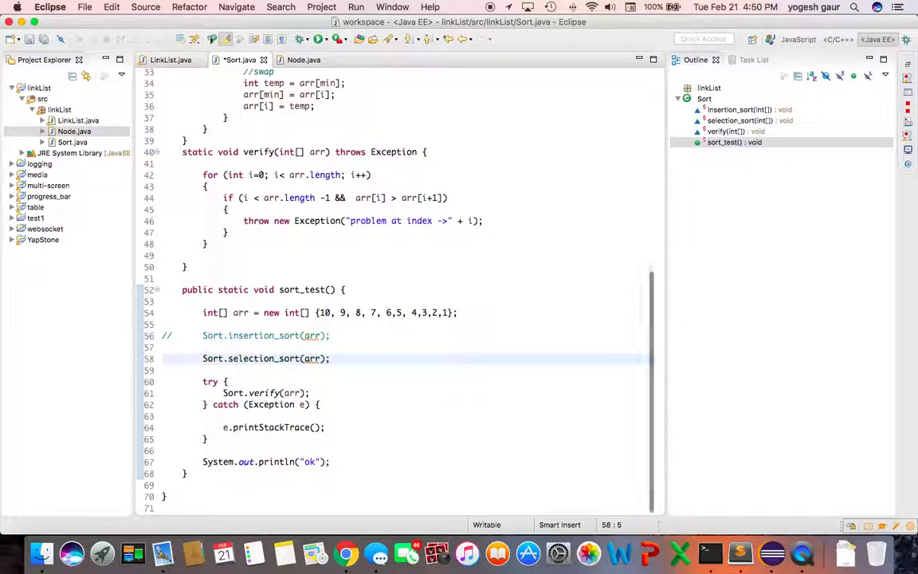
key(cmd+tab)
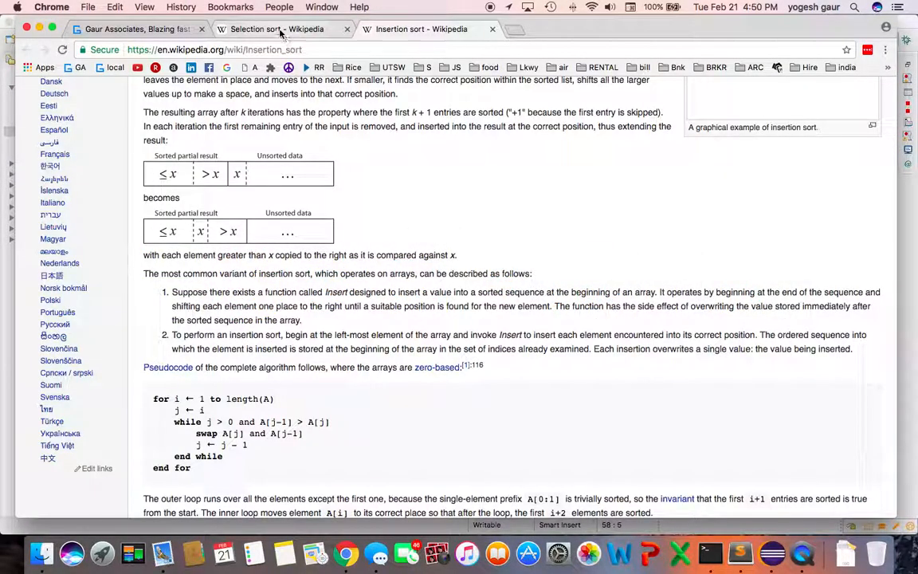
Step: Read the Selection sort article's Example and Implementation sections, highlighting a line of code
click(276, 29)
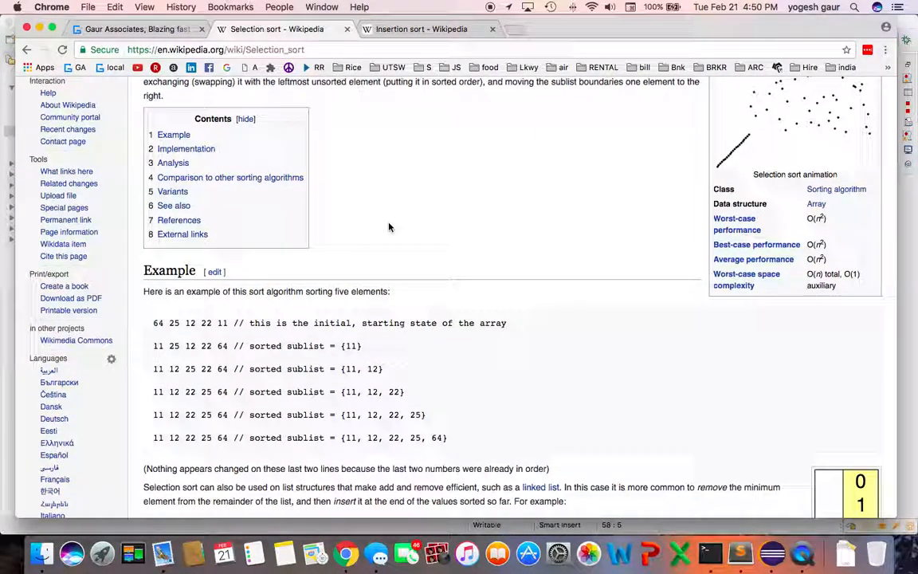
scroll(down, 3)
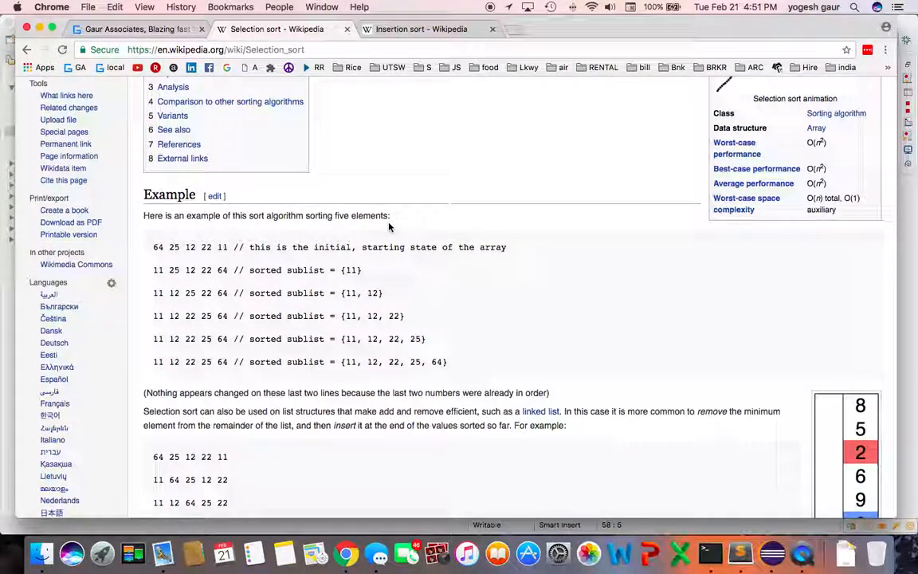
scroll(down, 3)
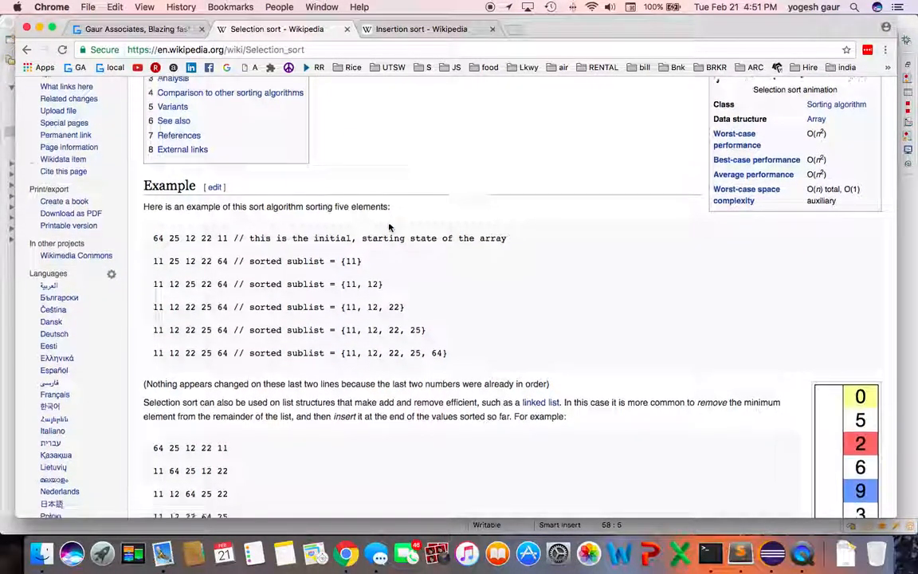
scroll(down, 3)
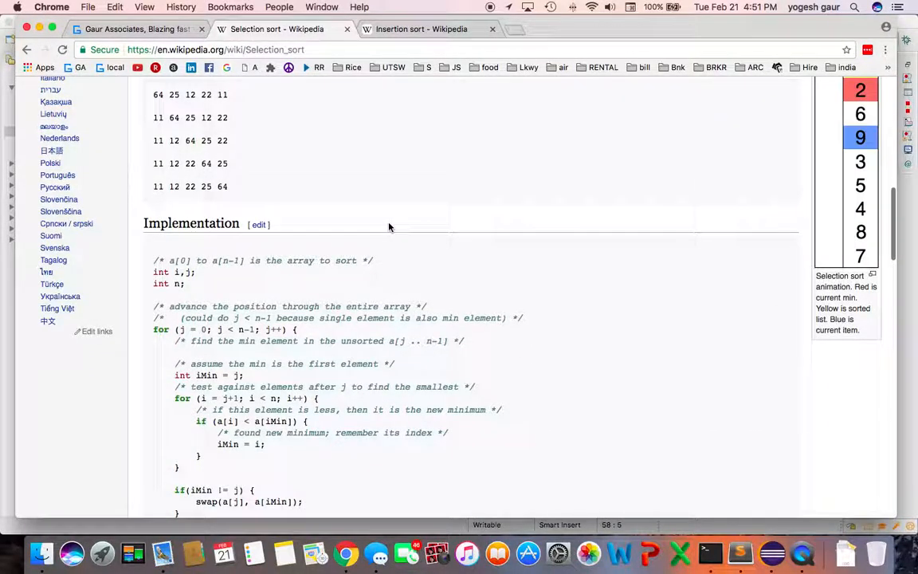
scroll(down, 3)
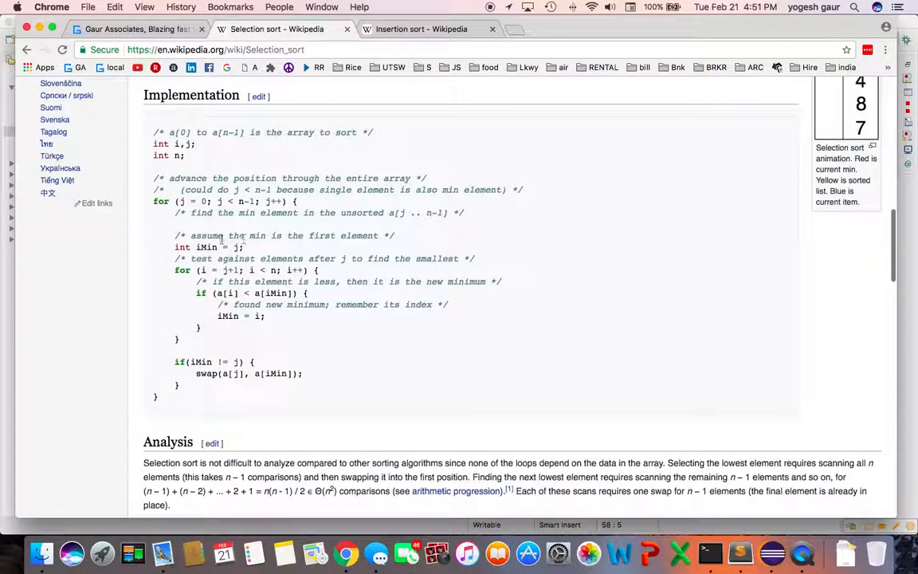
drag(191, 236, 379, 236)
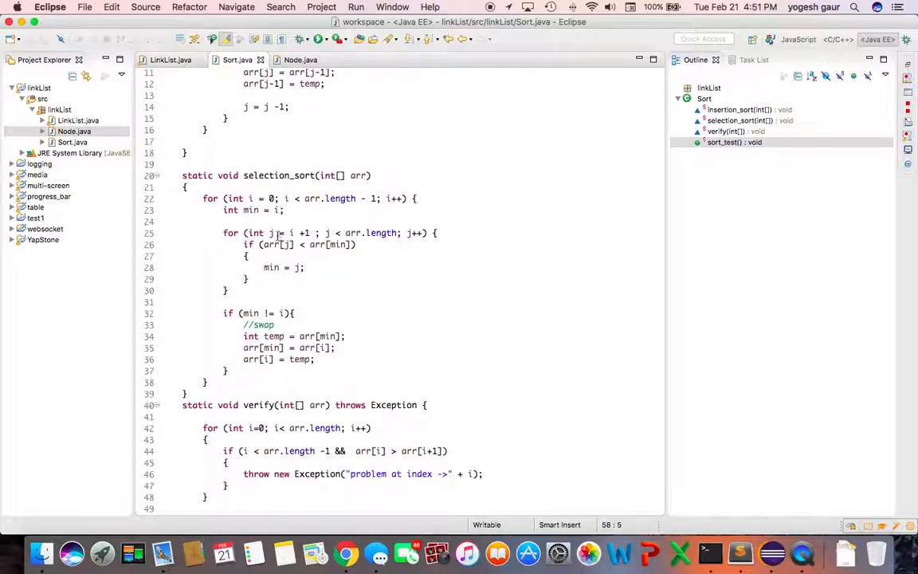
mouse_move(499, 253)
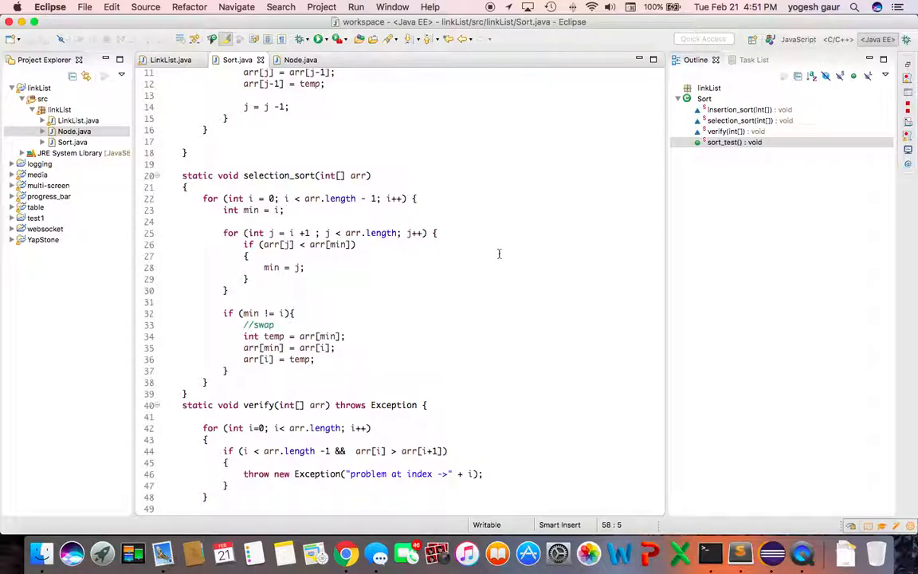
mouse_move(398, 262)
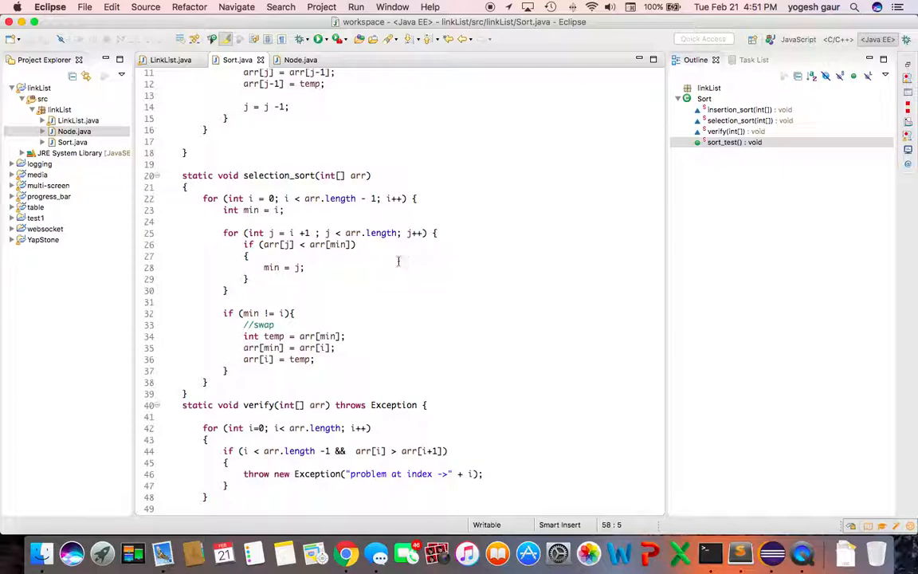
mouse_move(274, 267)
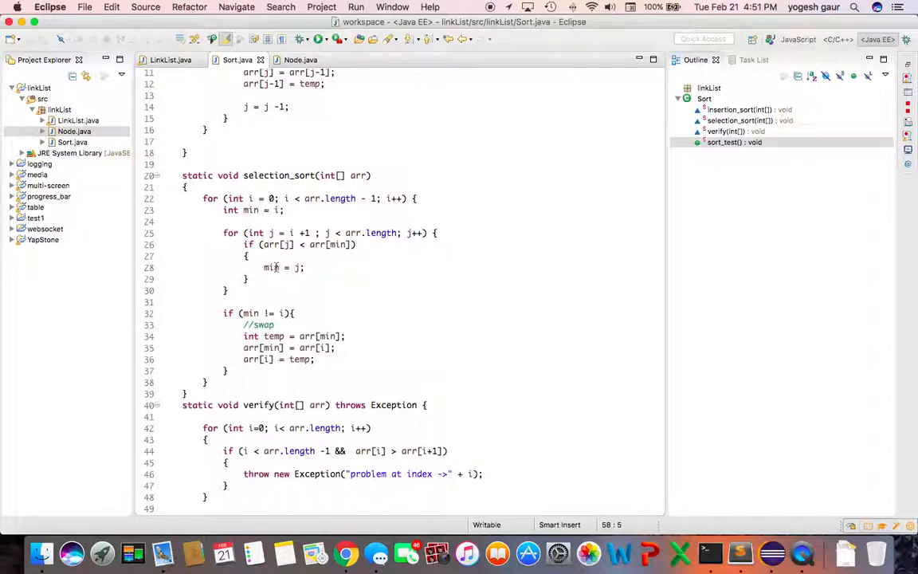
Step: Review selection_sort's min assignment, run sort_test with it active, then bring up the tutorial video site
triple_click(283, 268)
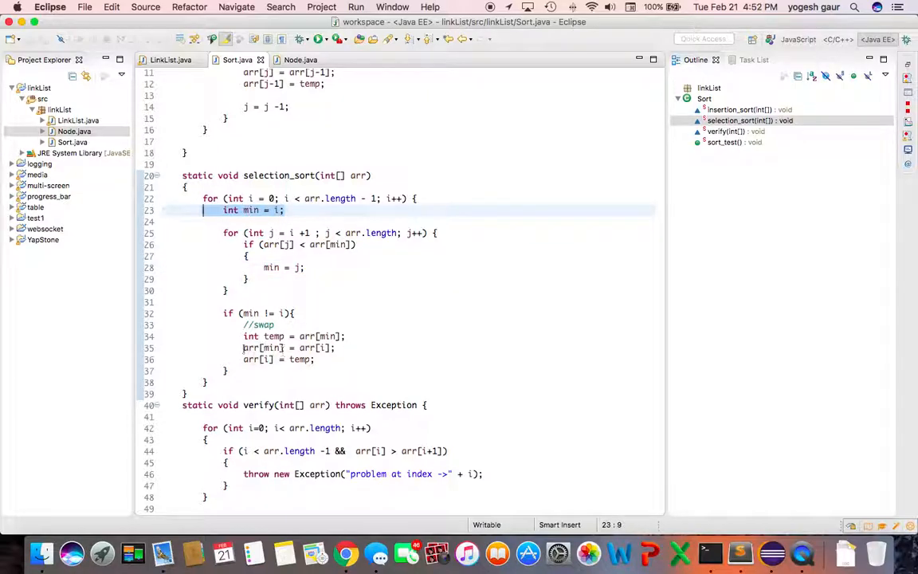
scroll(down, 3)
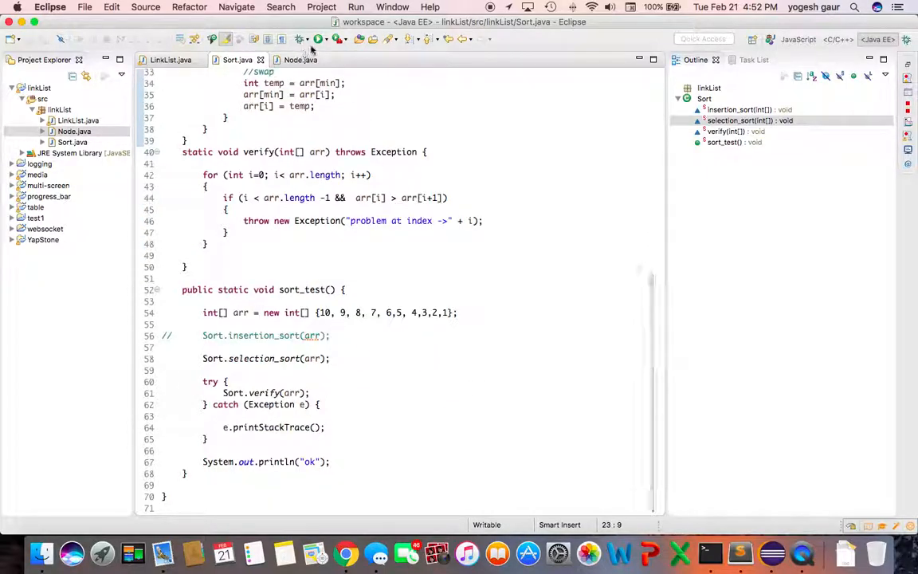
click(319, 39)
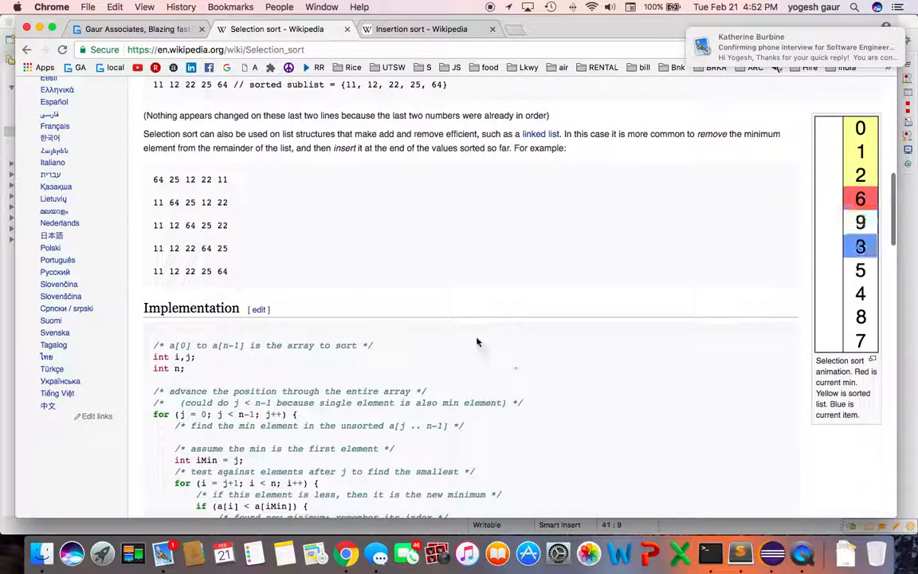
click(135, 28)
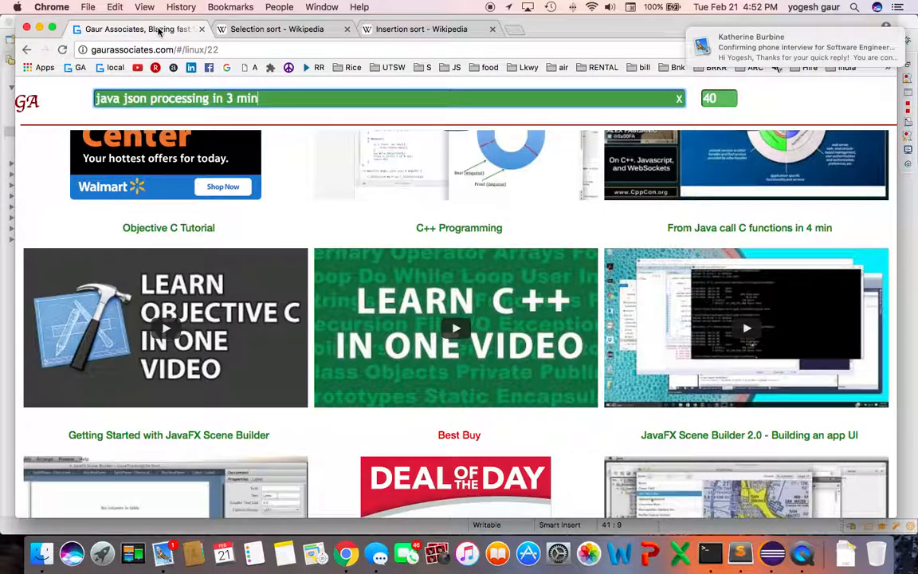